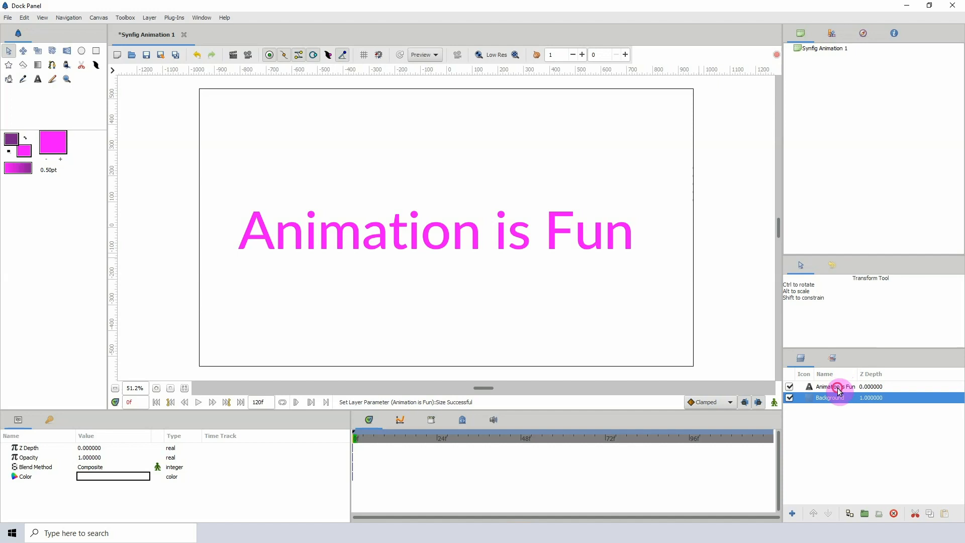
# Select the 'Animation is Fun' layer and inspect its Text, Color and Font Family parameters
pyautogui.click(835, 386)
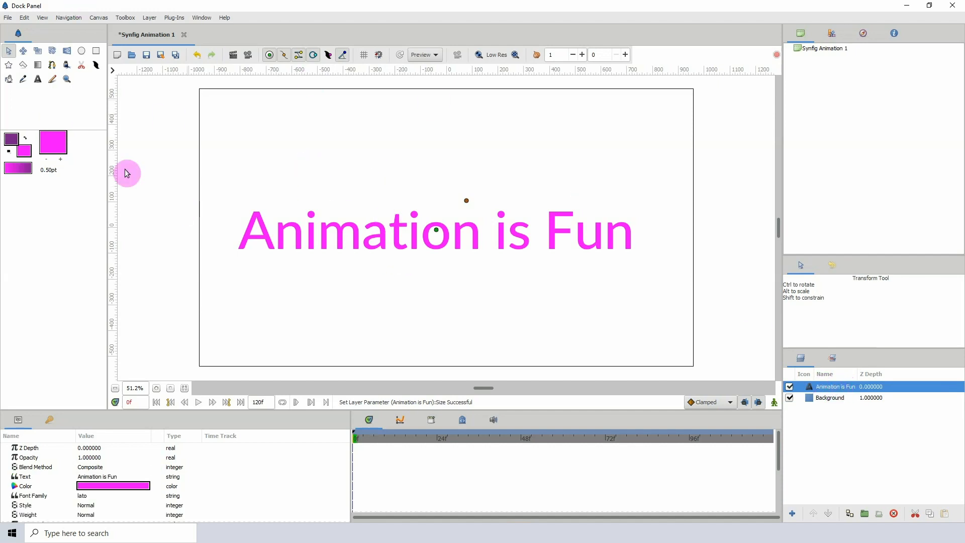
pyautogui.moveTo(445, 258)
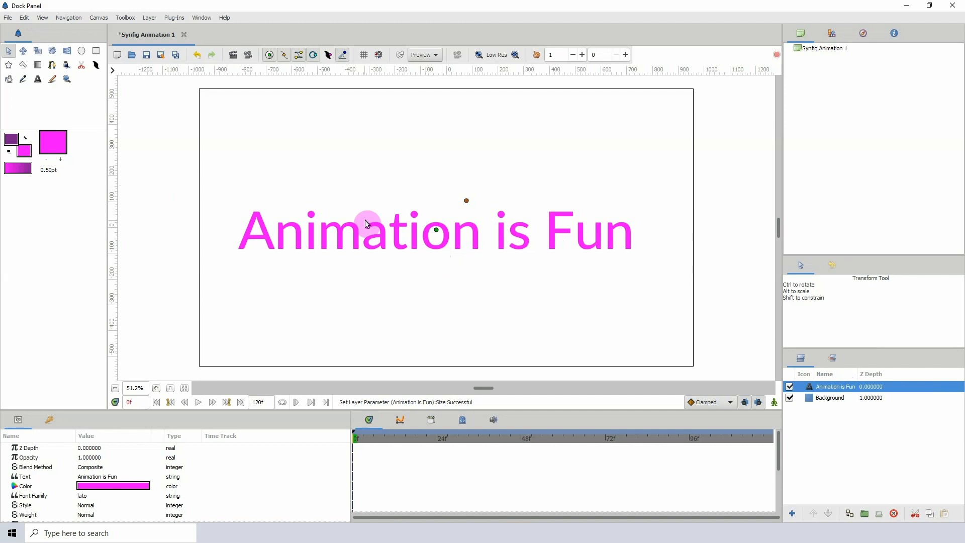
pyautogui.moveTo(493, 269)
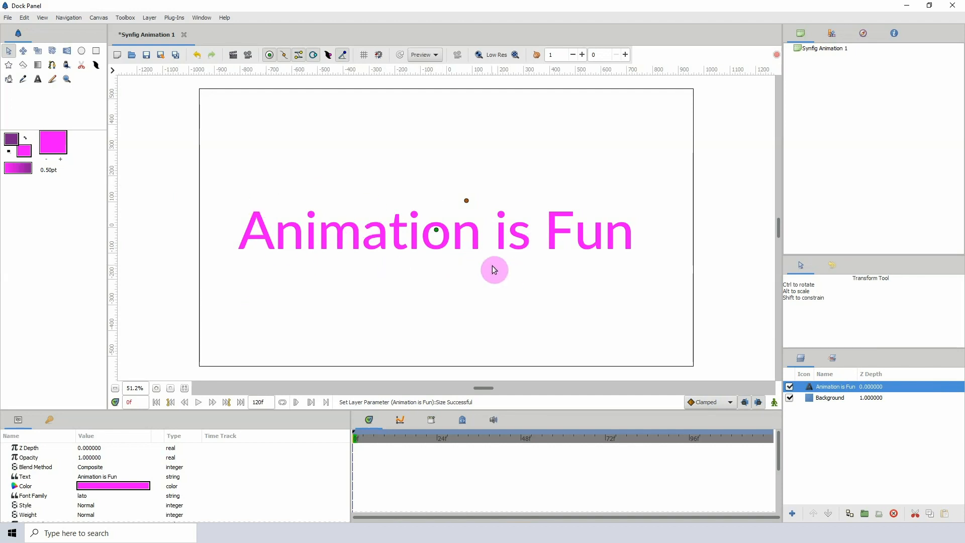
pyautogui.moveTo(281, 272)
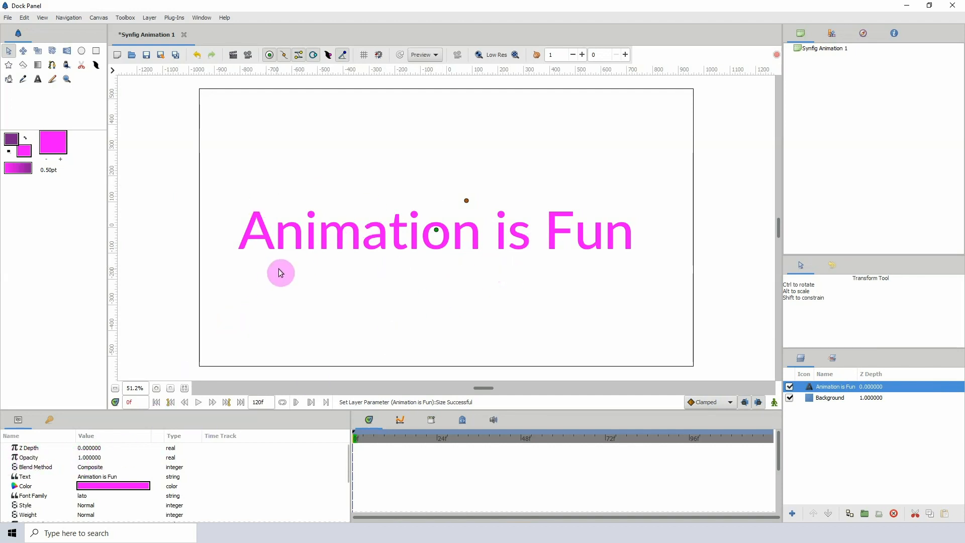
pyautogui.moveTo(388, 265)
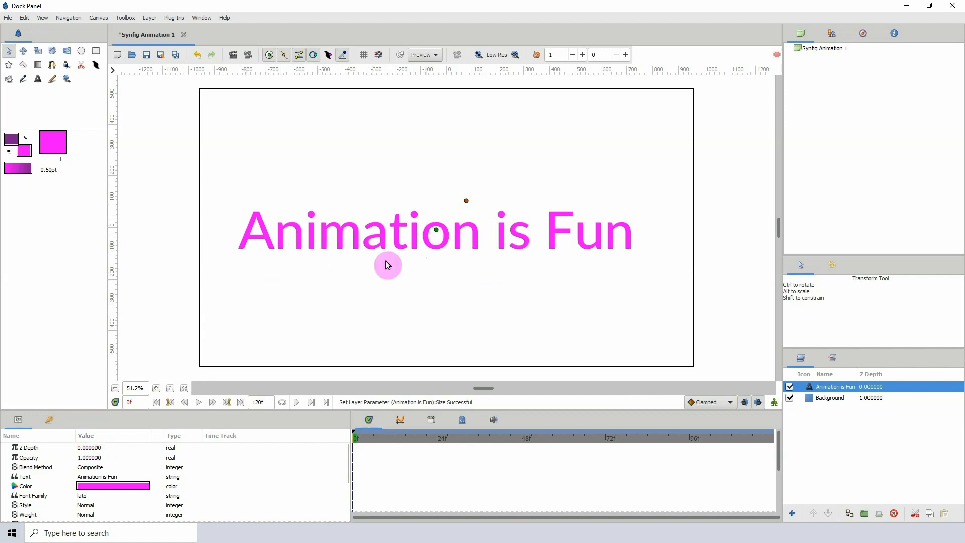
pyautogui.click(92, 477)
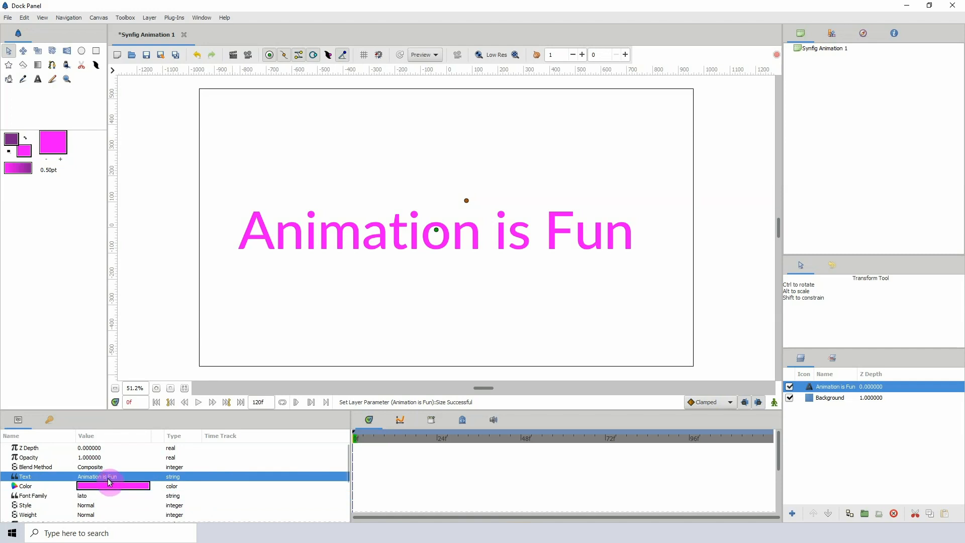
pyautogui.moveTo(107, 481)
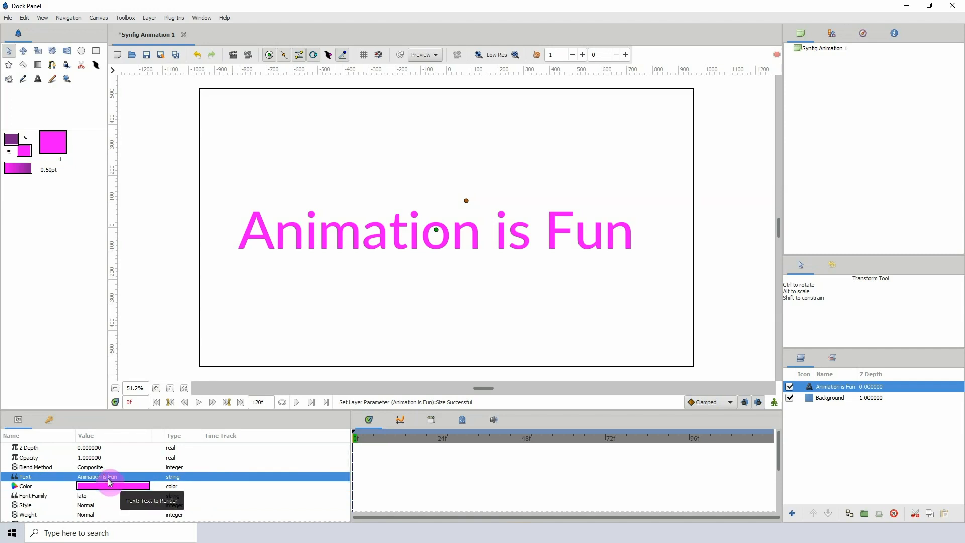
pyautogui.moveTo(98, 496)
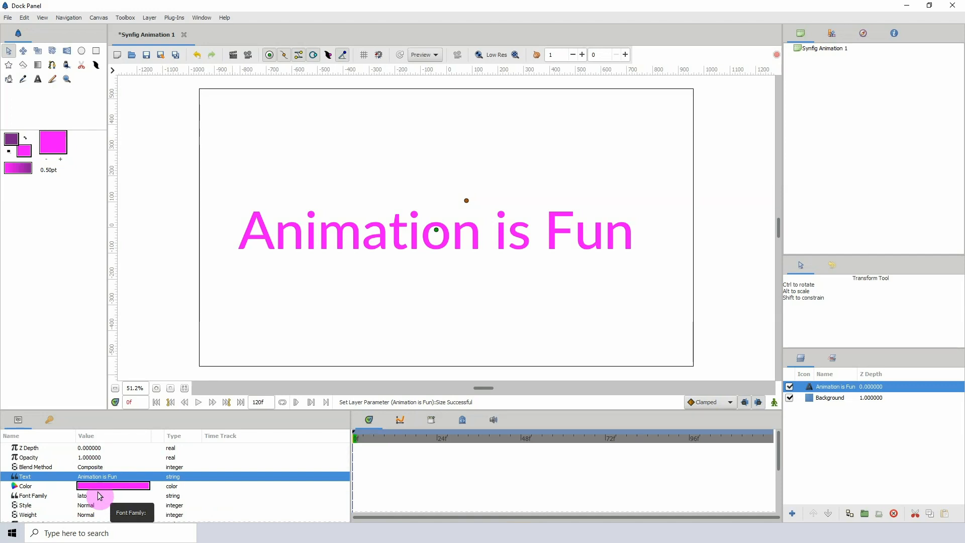
pyautogui.moveTo(118, 489)
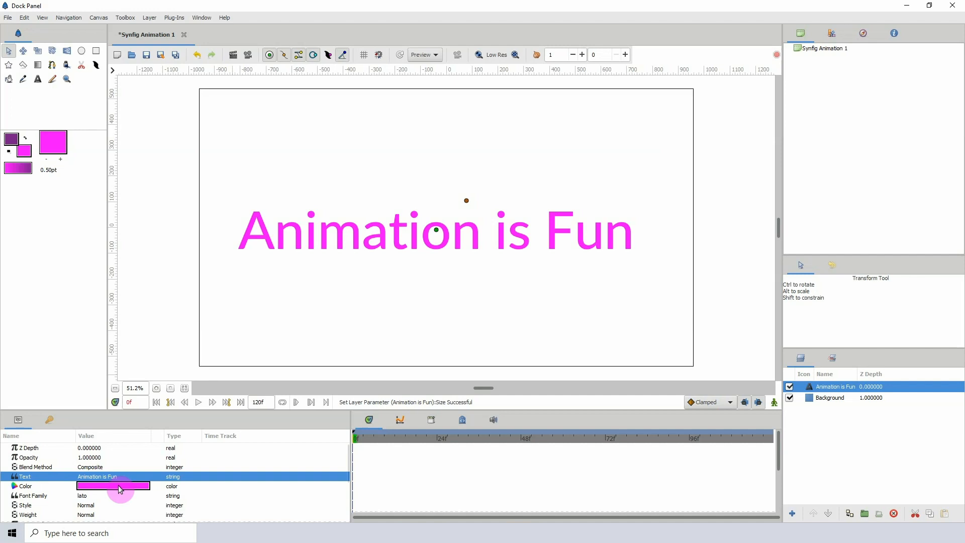
pyautogui.moveTo(256, 520)
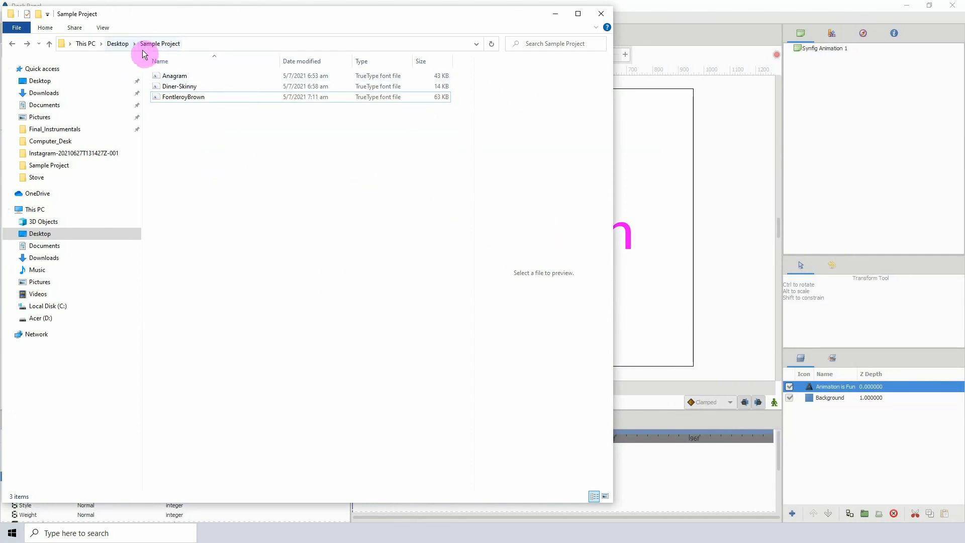
# Browse to the Sample Project folder holding the three TrueType font files
pyautogui.click(183, 96)
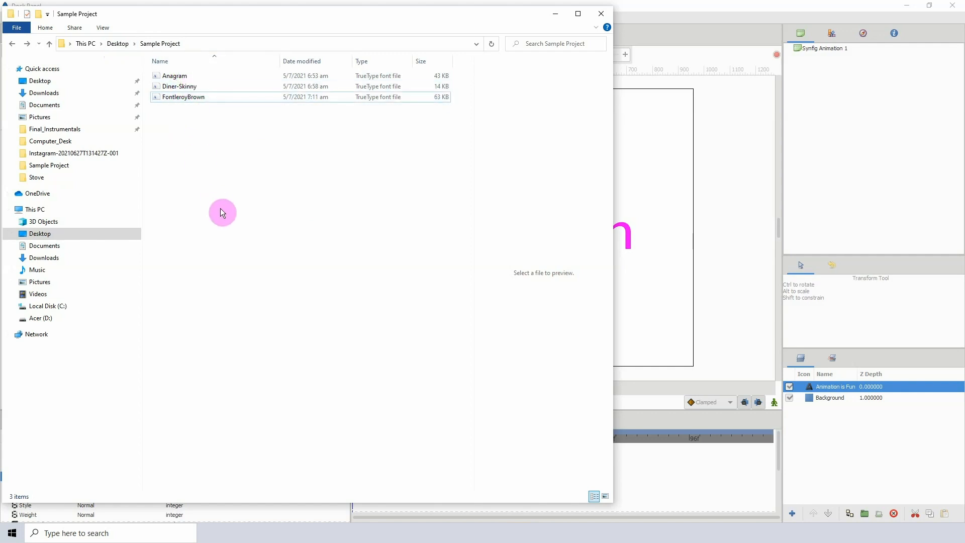
pyautogui.moveTo(218, 148)
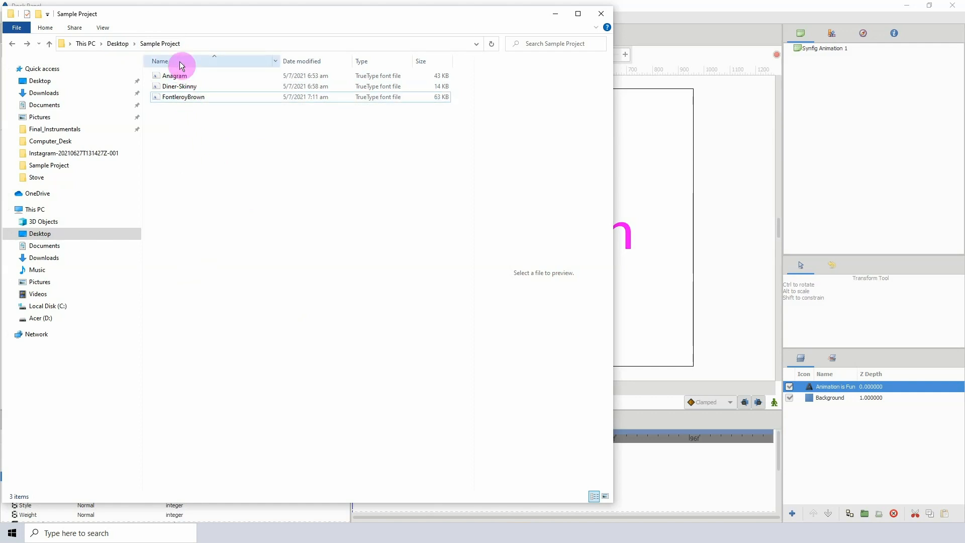
pyautogui.moveTo(238, 114)
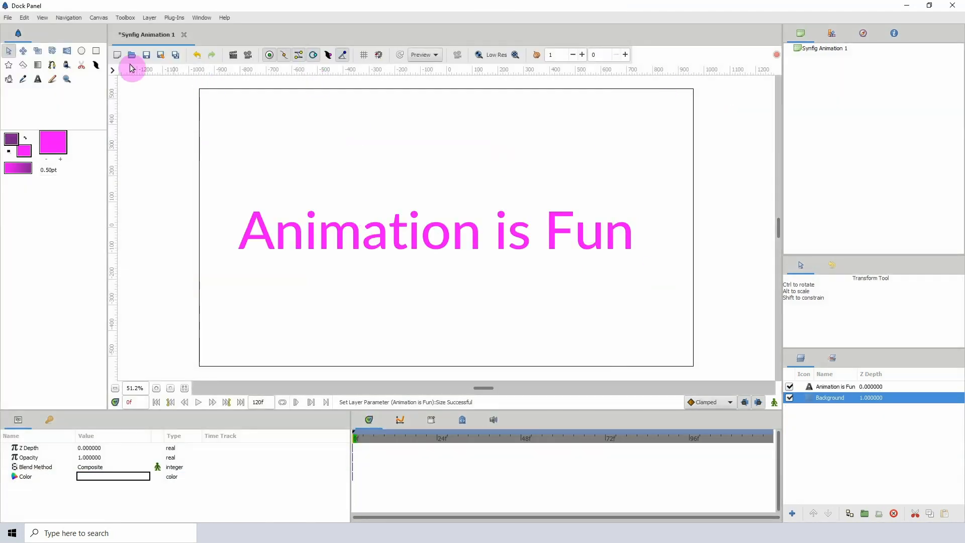
pyautogui.moveTo(259, 158)
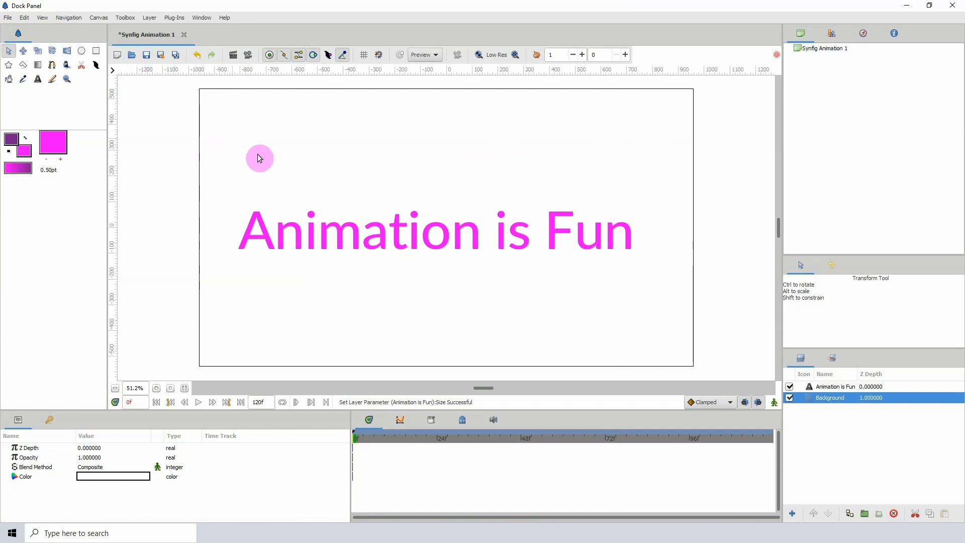
pyautogui.moveTo(435, 215)
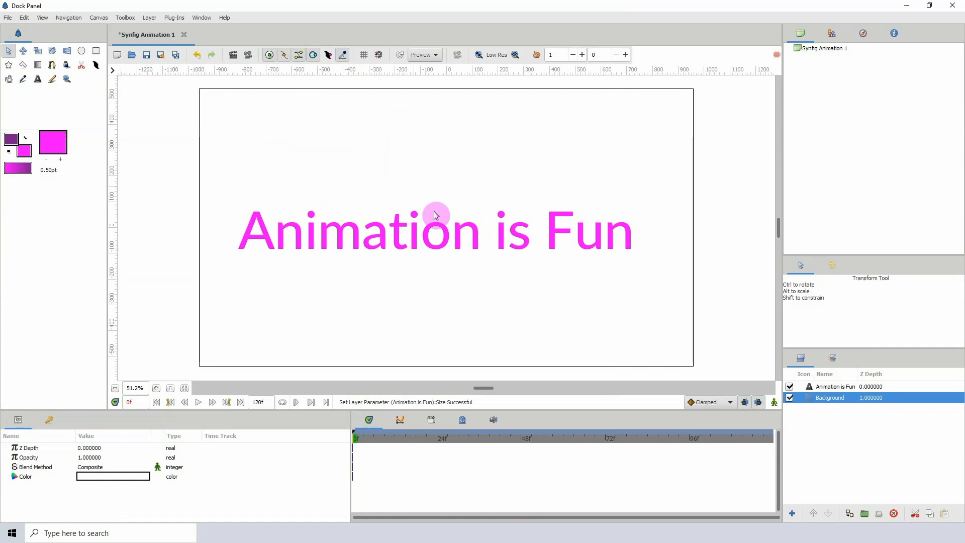
pyautogui.moveTo(290, 312)
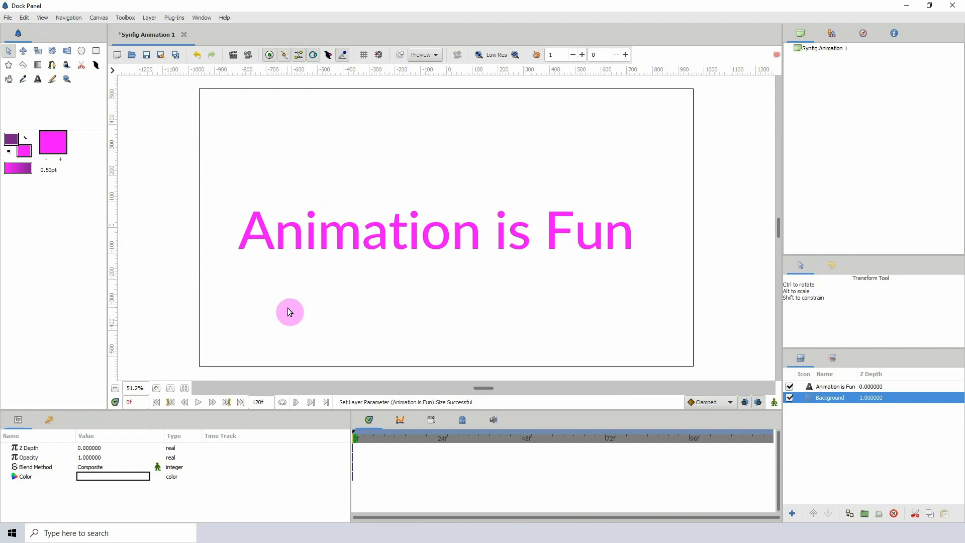
pyautogui.moveTo(250, 242)
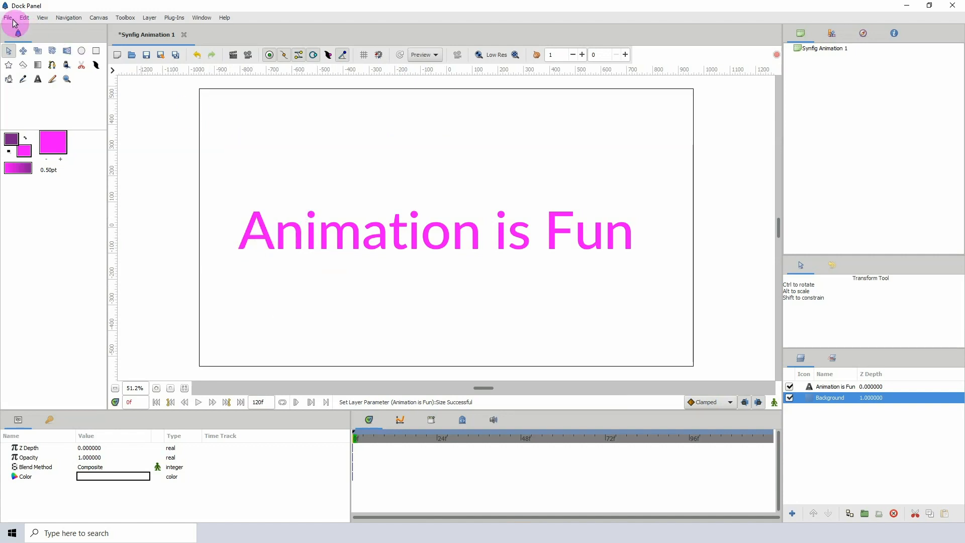
pyautogui.moveTo(277, 167)
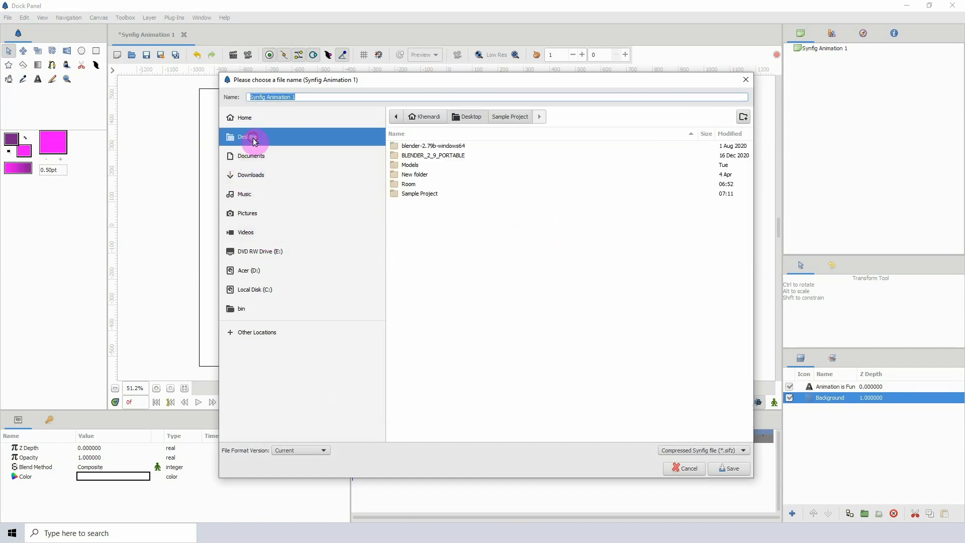
# Save the animation as test_fot in the Sample Project folder beside the fonts
pyautogui.click(247, 137)
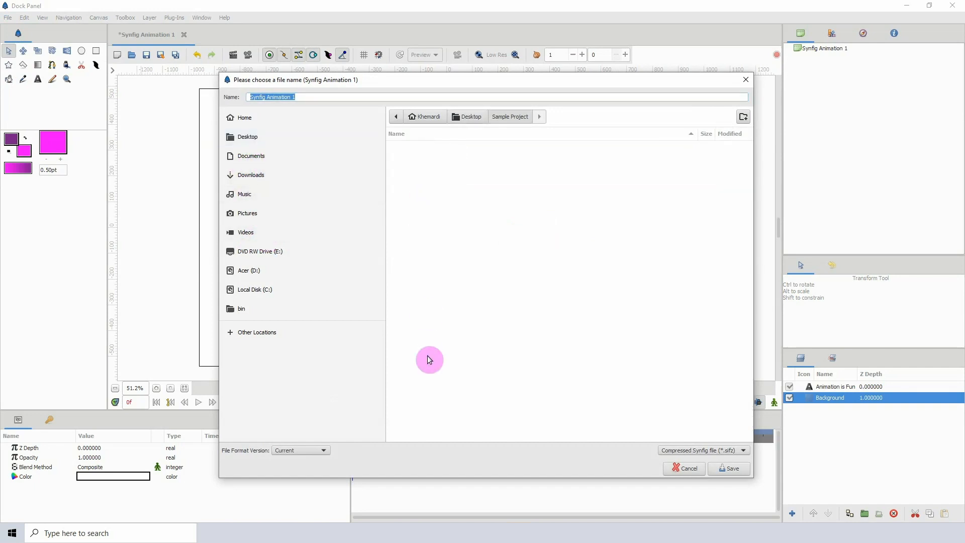
pyautogui.moveTo(199, 93)
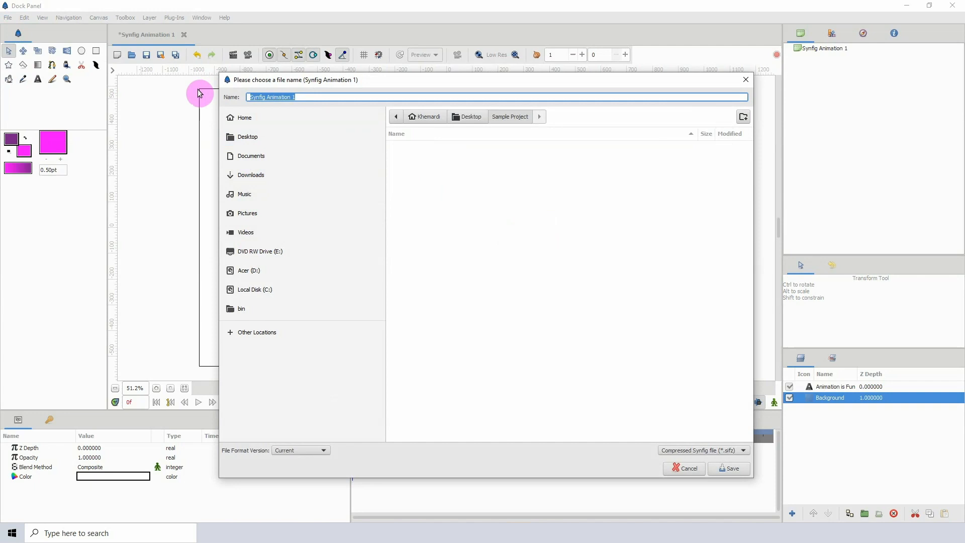
pyautogui.write('test_fot')
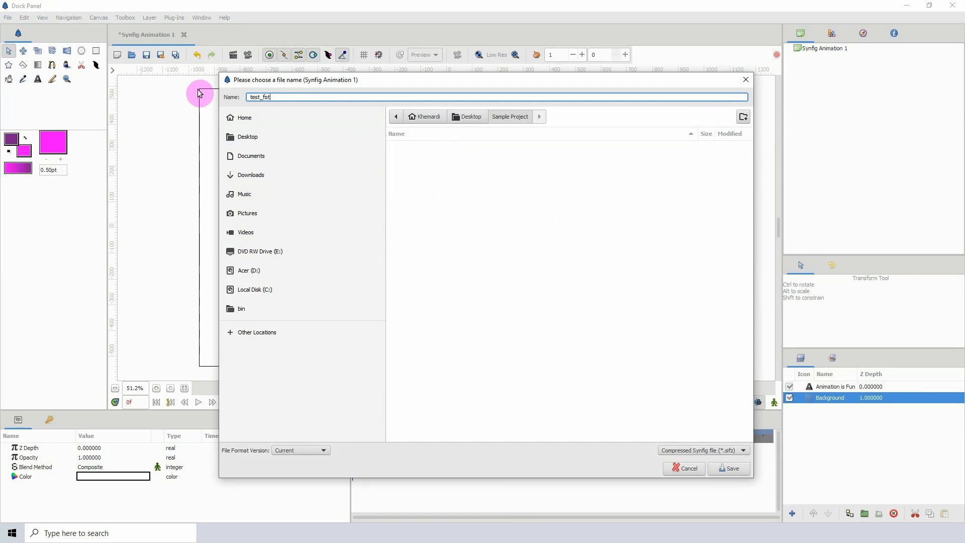
pyautogui.click(729, 468)
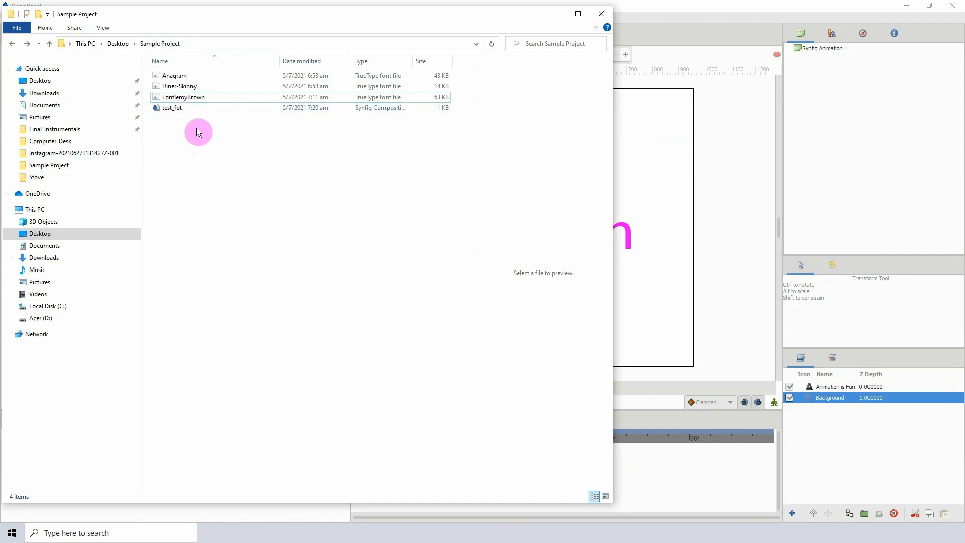
pyautogui.moveTo(121, 5)
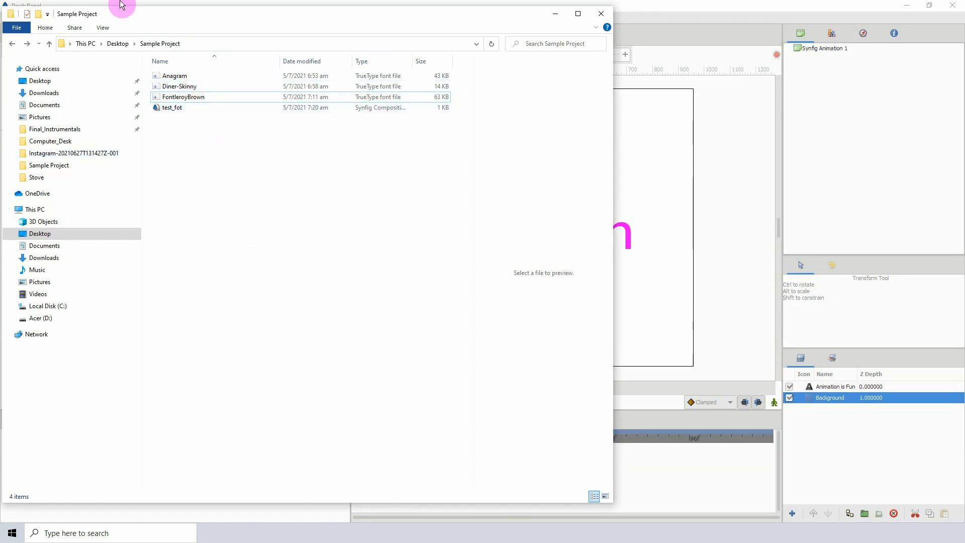
pyautogui.moveTo(271, 41)
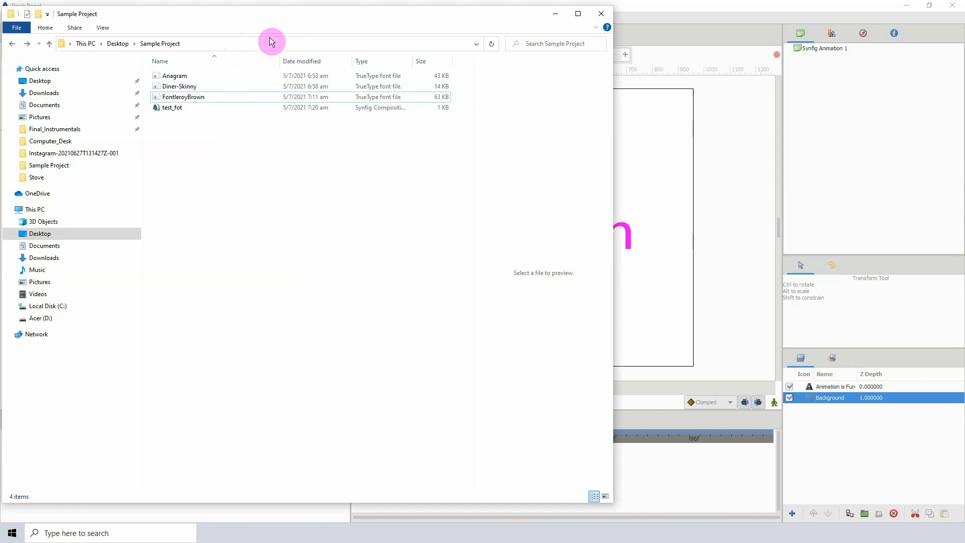
pyautogui.moveTo(639, 234)
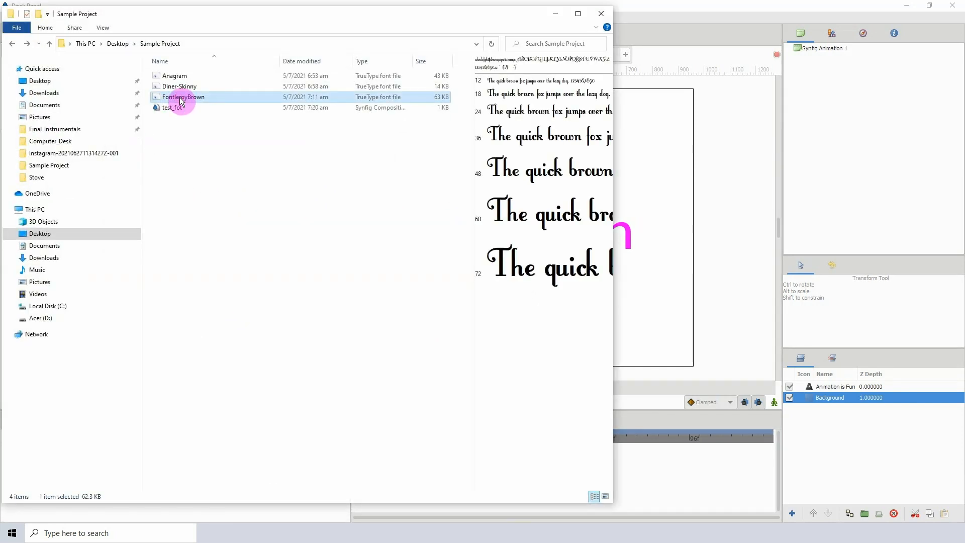
# Bring up the context menu for the FontleroyBrown font file
pyautogui.rightClick(182, 96)
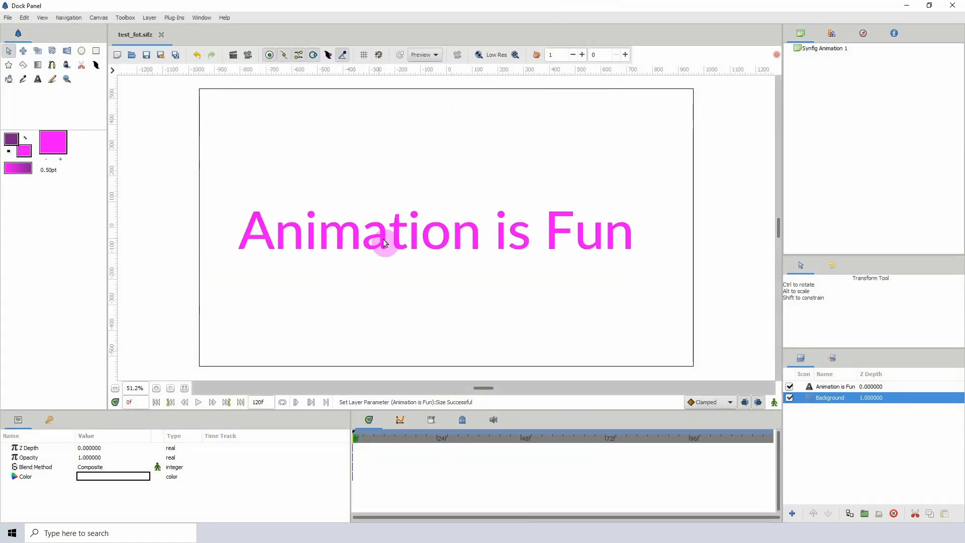
# Set the text layer's Font Family to FontleroyBrown so the text renders in that font
pyautogui.click(834, 386)
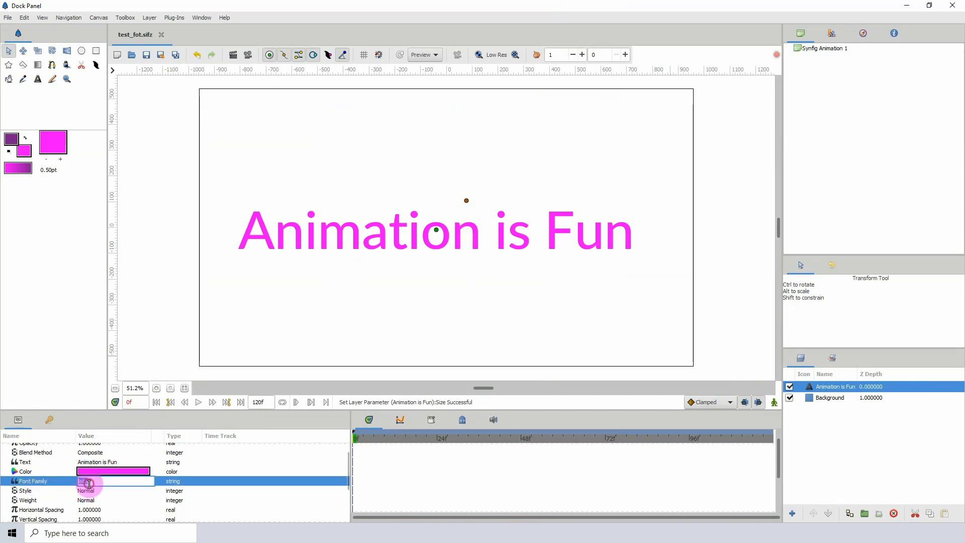
pyautogui.write('FontleroyBrown')
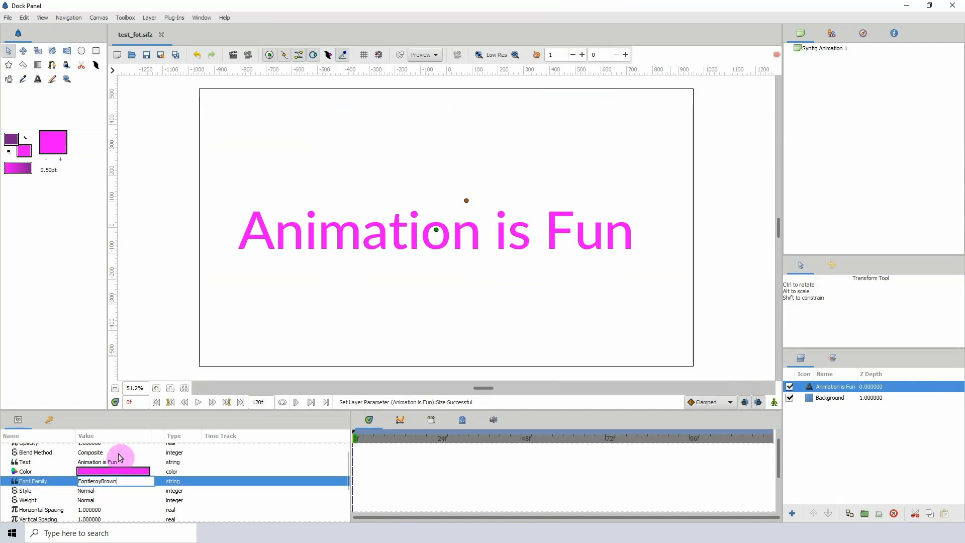
pyautogui.press('Return')
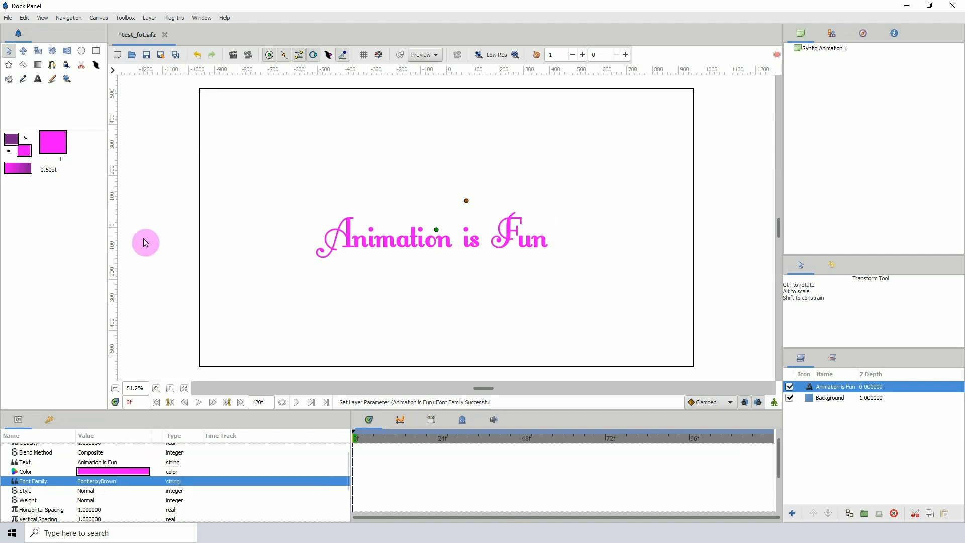
pyautogui.moveTo(466, 246)
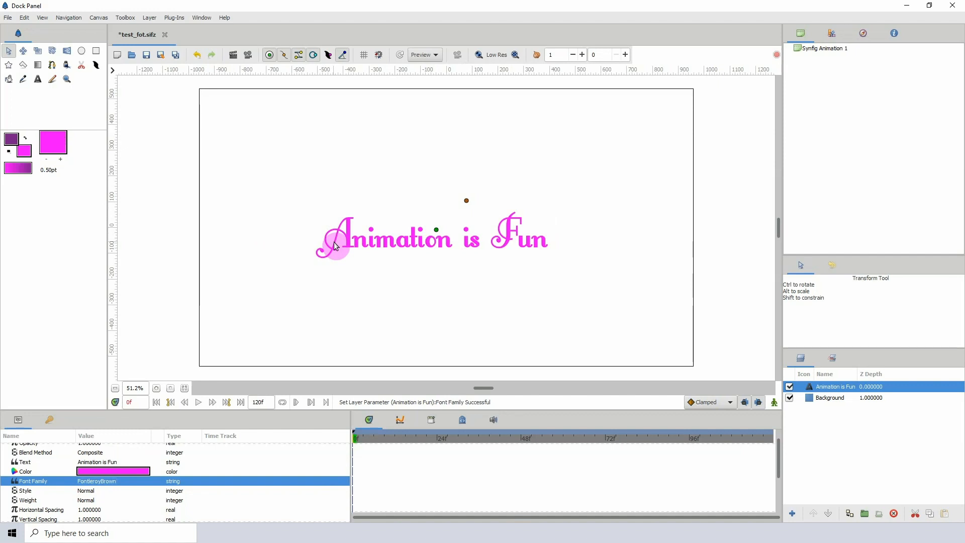
pyautogui.moveTo(311, 272)
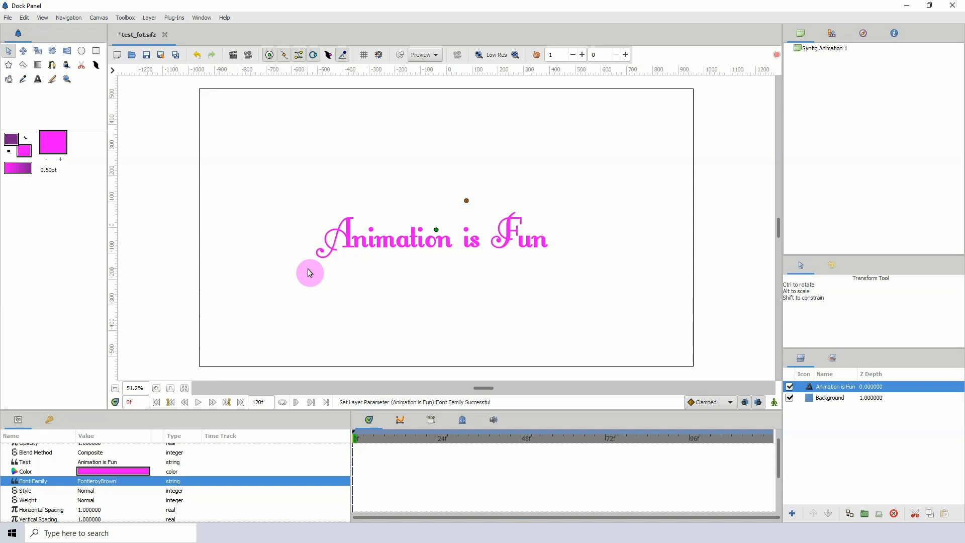
pyautogui.moveTo(414, 280)
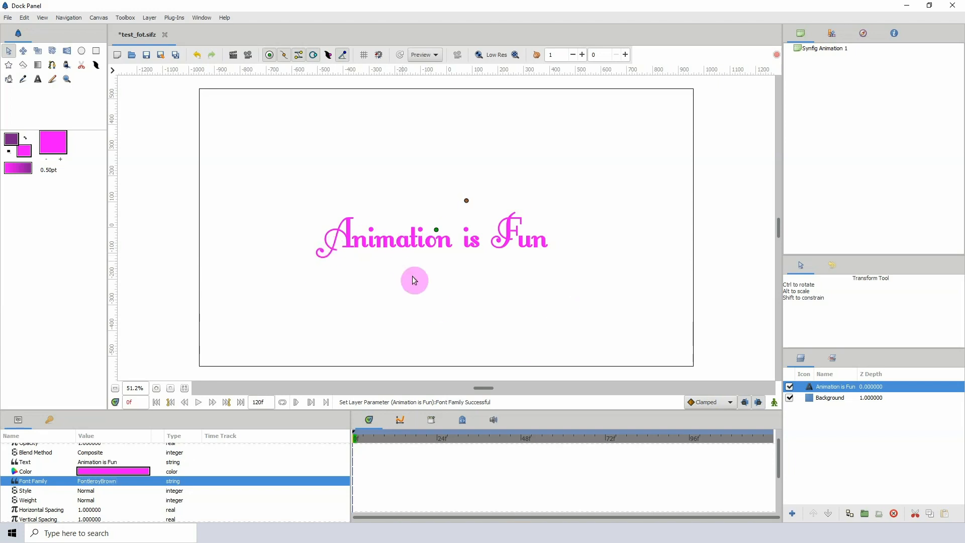
pyautogui.moveTo(366, 290)
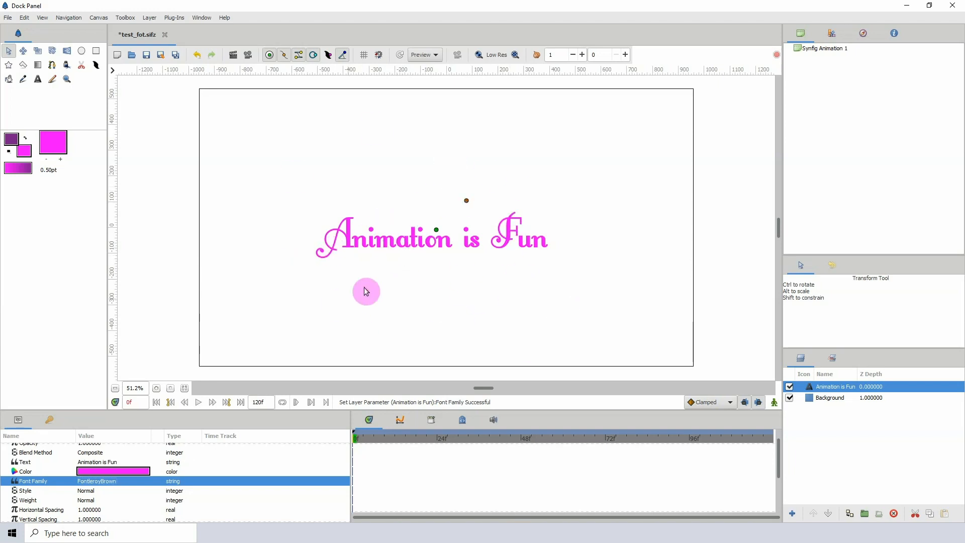
pyautogui.moveTo(138, 430)
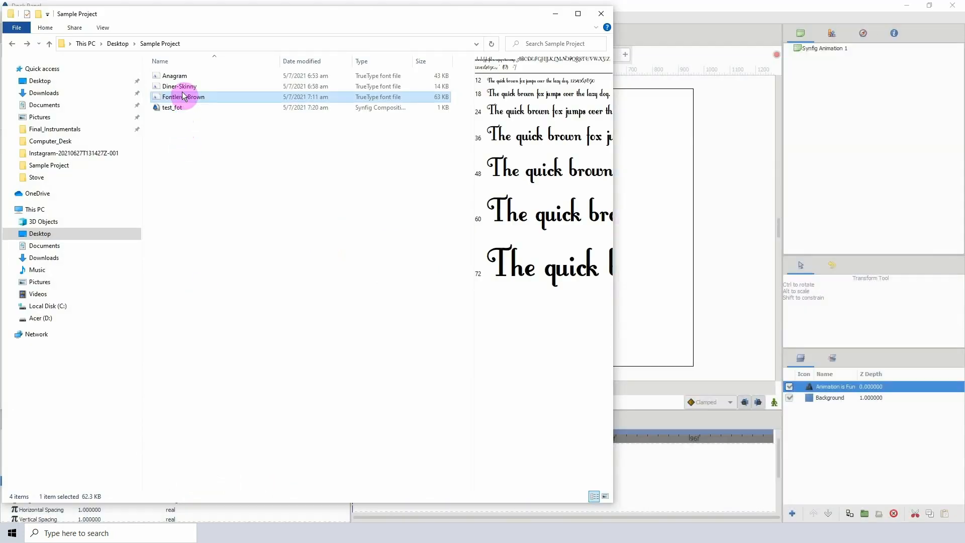
# Copy the Diner-Skinny font name from Explorer and paste it as the Font Family
pyautogui.rightClick(179, 87)
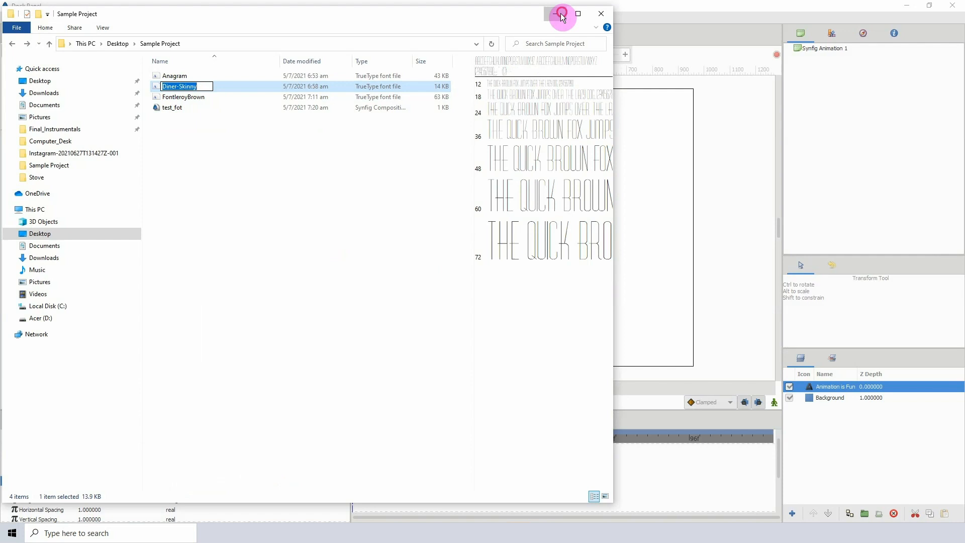
pyautogui.click(561, 14)
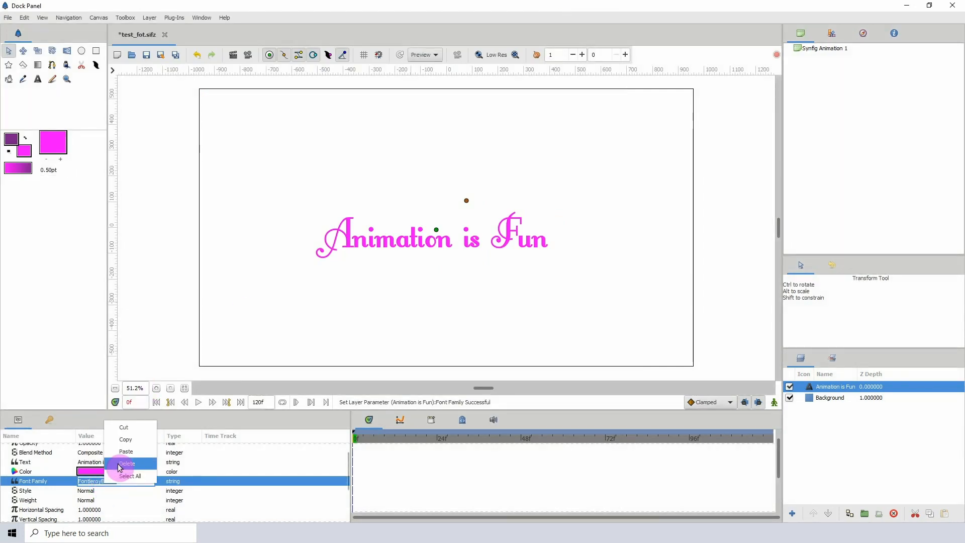
pyautogui.click(127, 462)
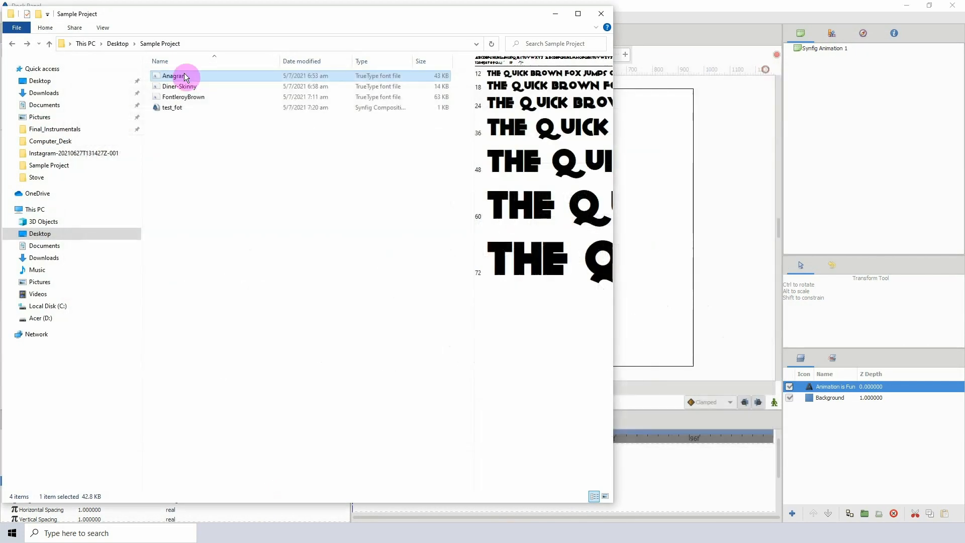
# Copy the Anagram font name from Explorer and paste it as the Font Family
pyautogui.rightClick(179, 76)
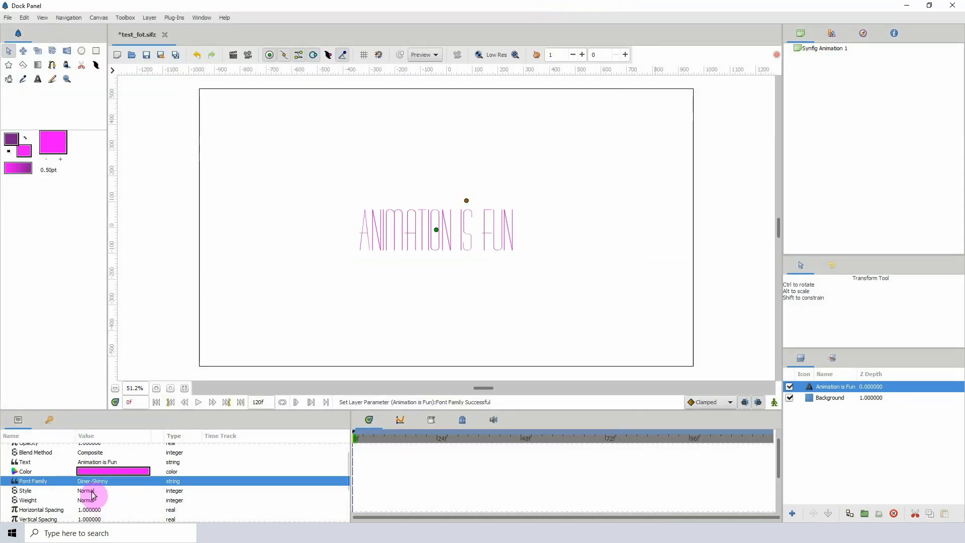
pyautogui.rightClick(113, 481)
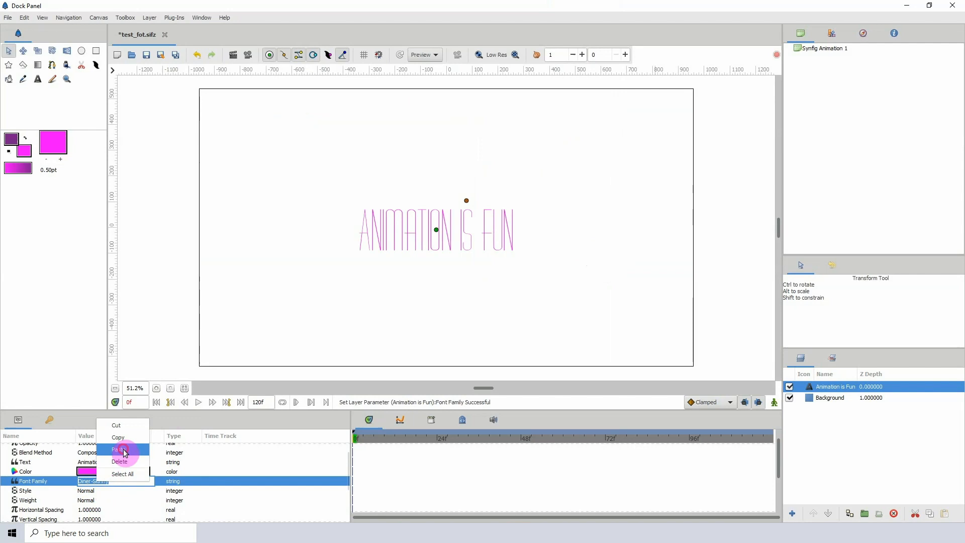
pyautogui.click(117, 450)
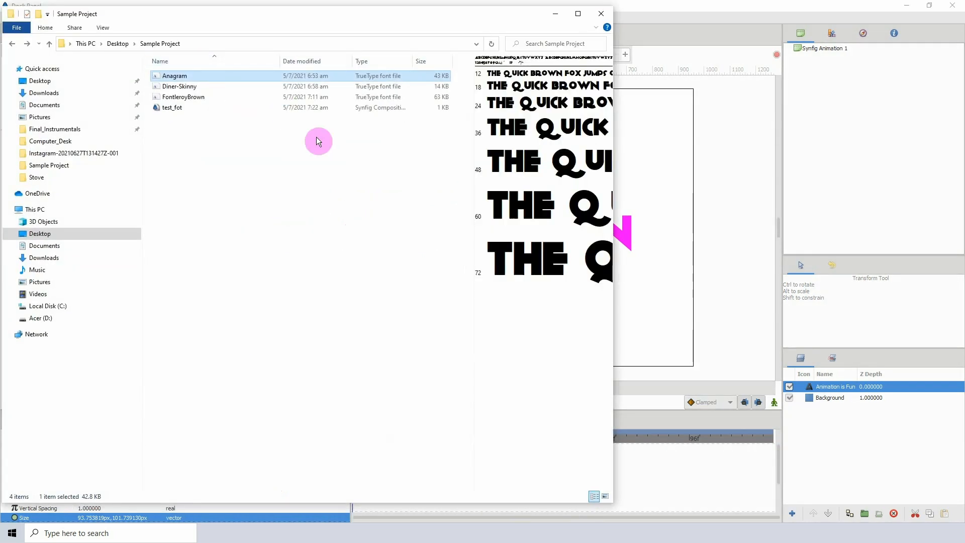
pyautogui.moveTo(173, 129)
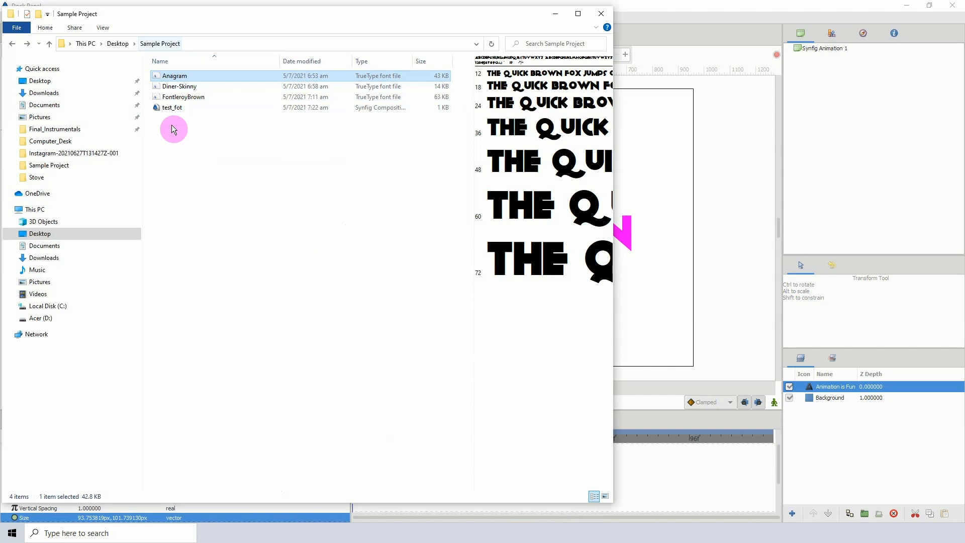
pyautogui.moveTo(791, 7)
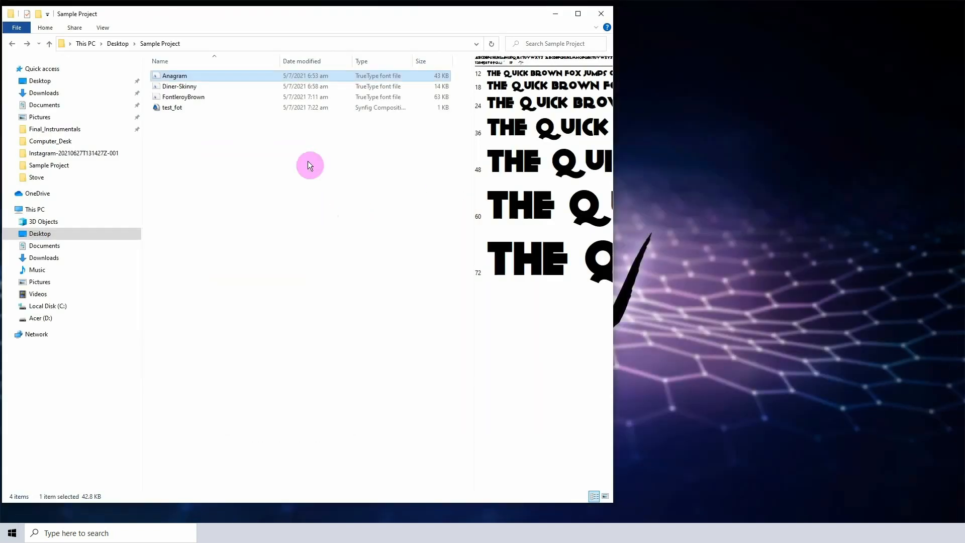
# Create a new 'fonts' folder in Sample Project and move the three .ttf files into it
pyautogui.rightClick(309, 165)
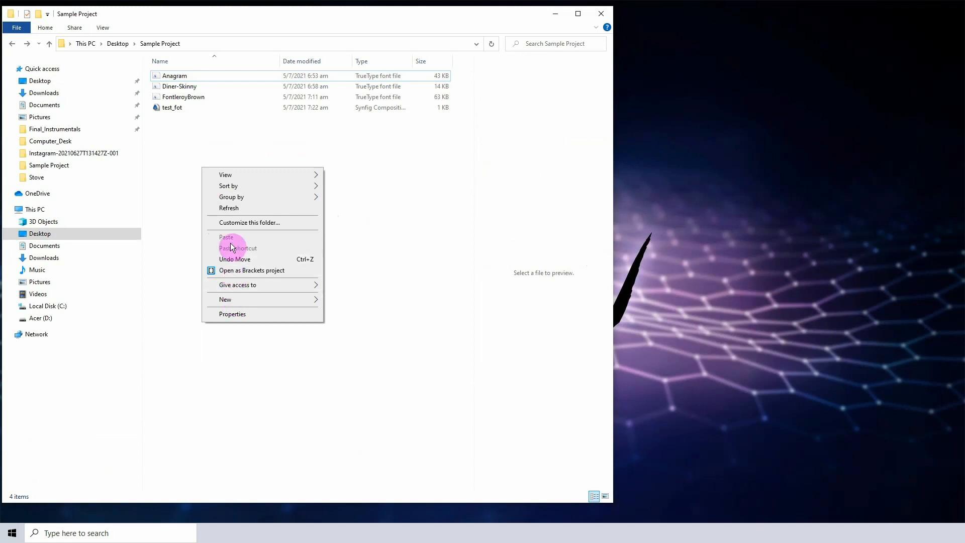
pyautogui.click(226, 299)
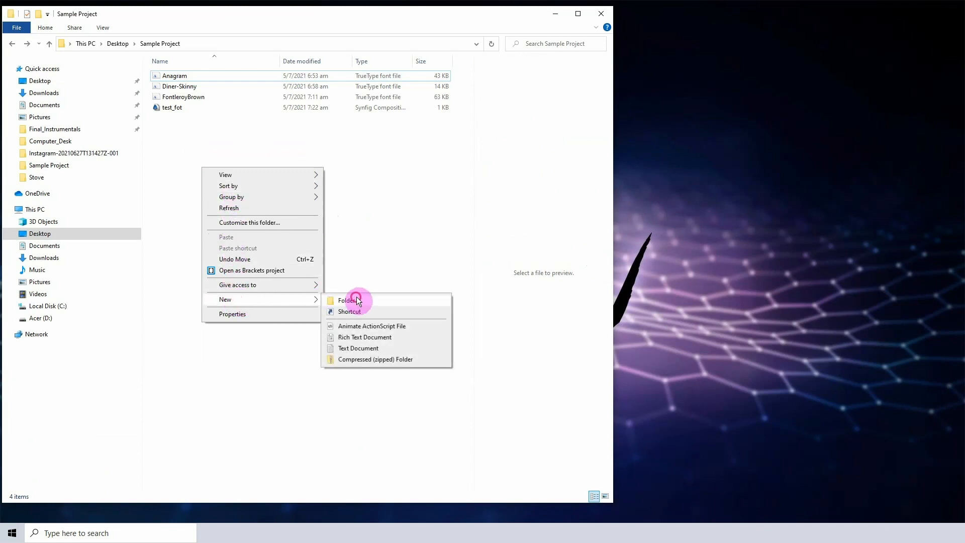
pyautogui.click(348, 301)
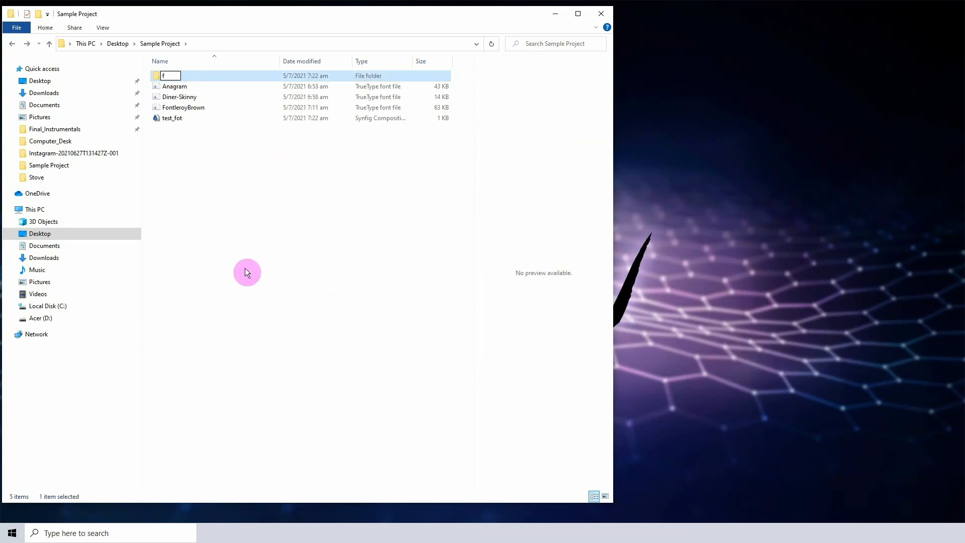
pyautogui.write('onts')
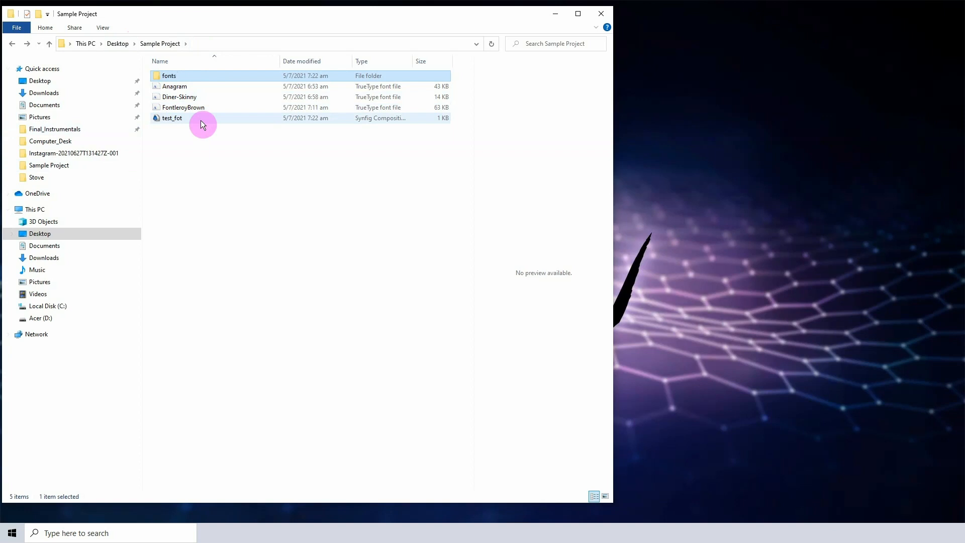
pyautogui.click(183, 107)
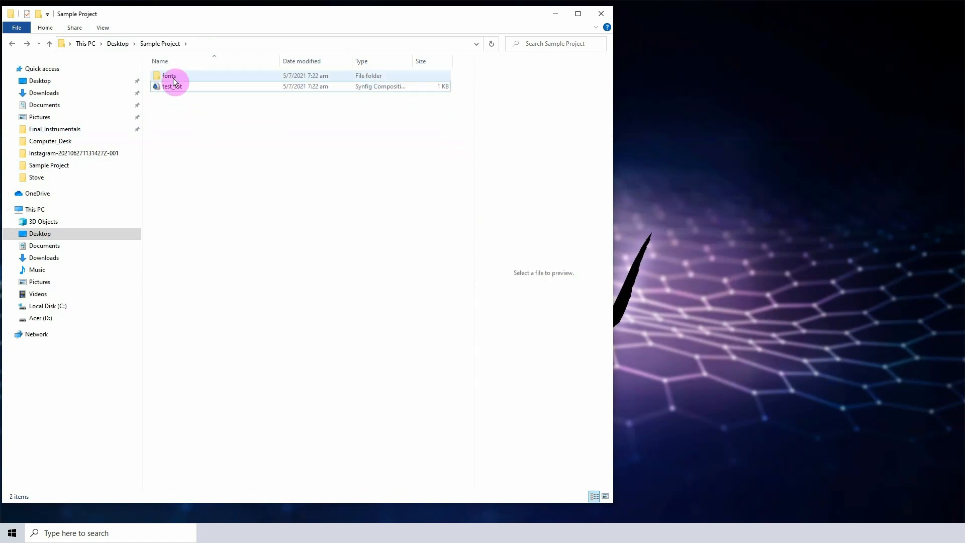
pyautogui.moveTo(203, 81)
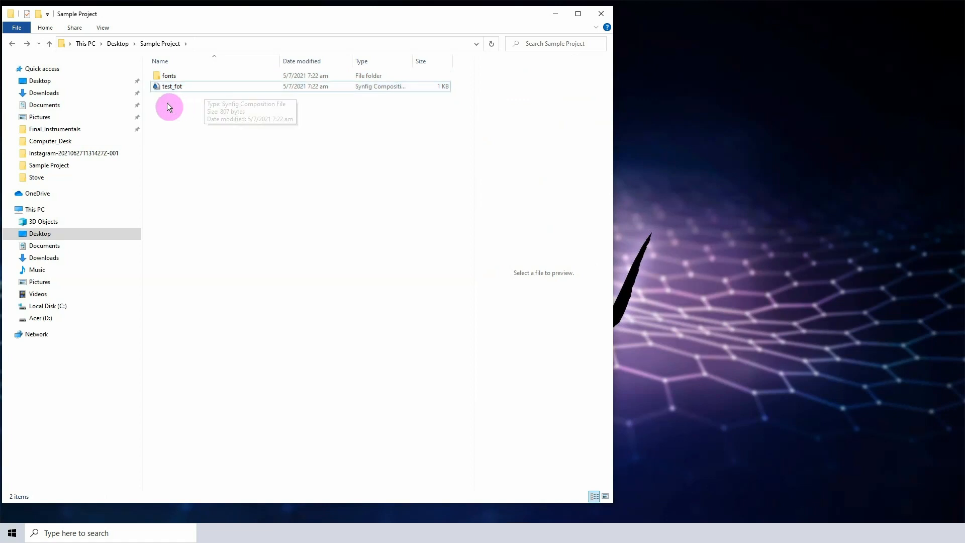
# Reopen test_fot in Synfig Studio from the Sample Project folder
pyautogui.click(172, 87)
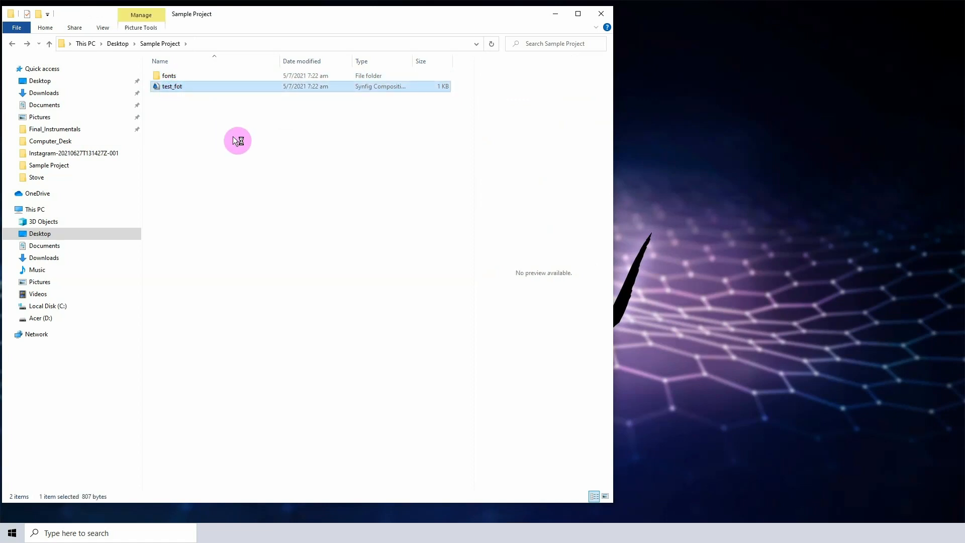
pyautogui.doubleClick(172, 87)
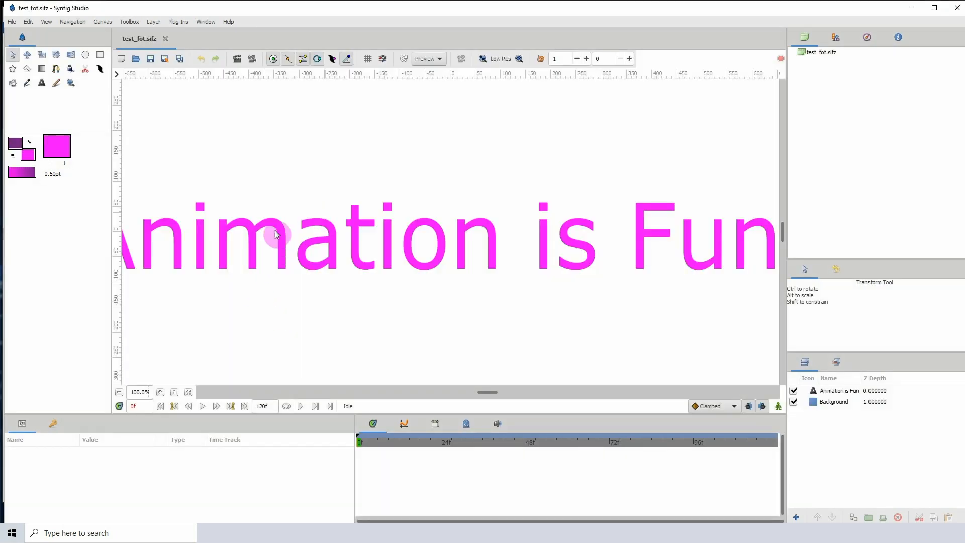
# Fit the canvas, select the text layer and show its Font Family still reading Anagram
pyautogui.click(118, 393)
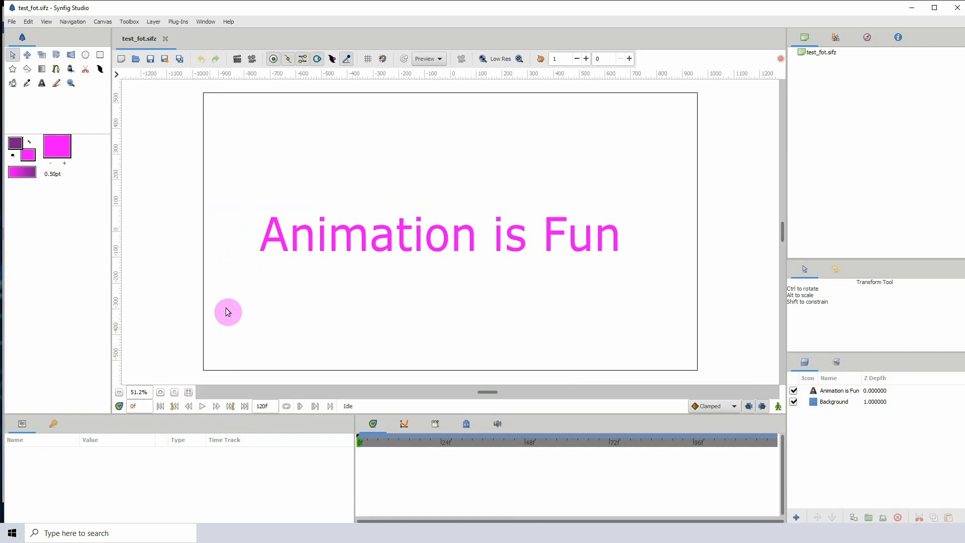
pyautogui.moveTo(202, 405)
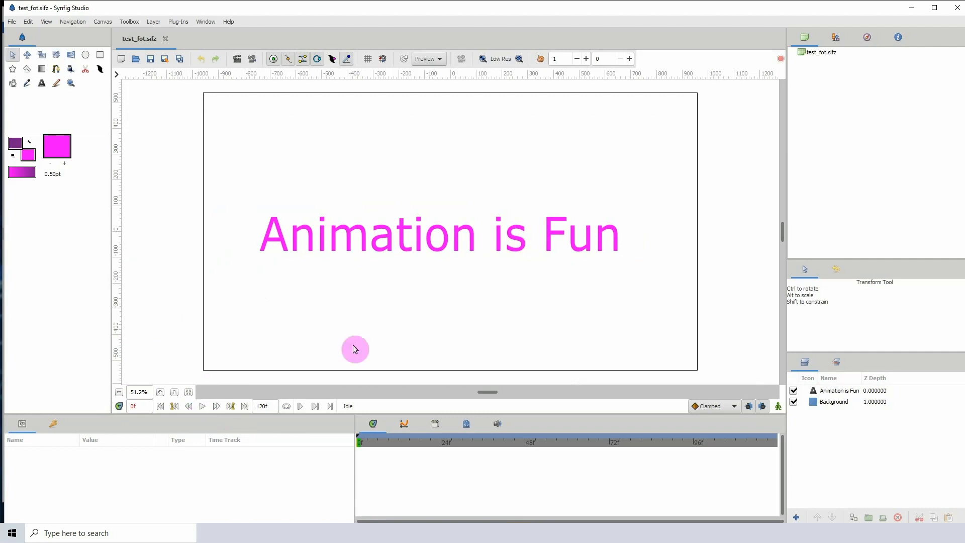
pyautogui.click(838, 390)
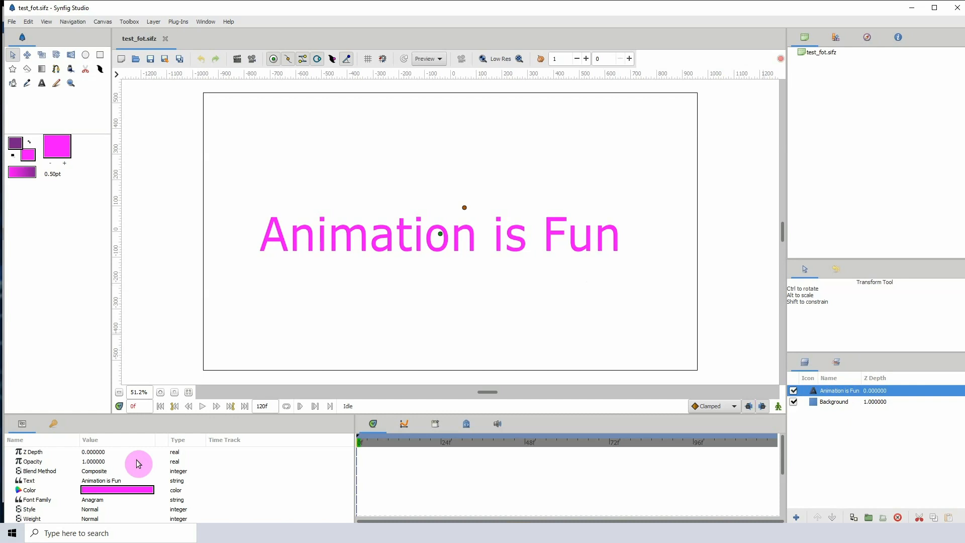
pyautogui.click(37, 486)
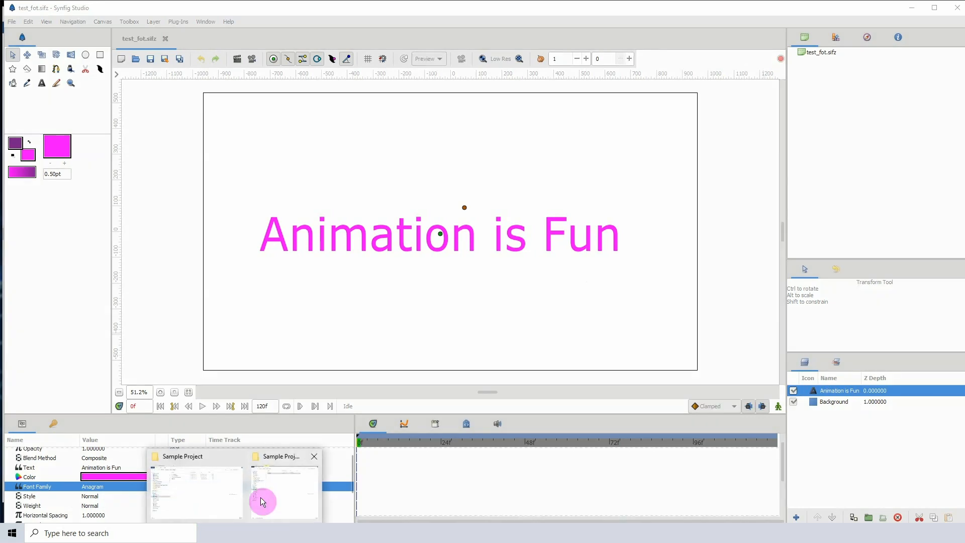
# Switch to Explorer, enter the fonts folder and select the FontleroyBrown file
pyautogui.click(196, 487)
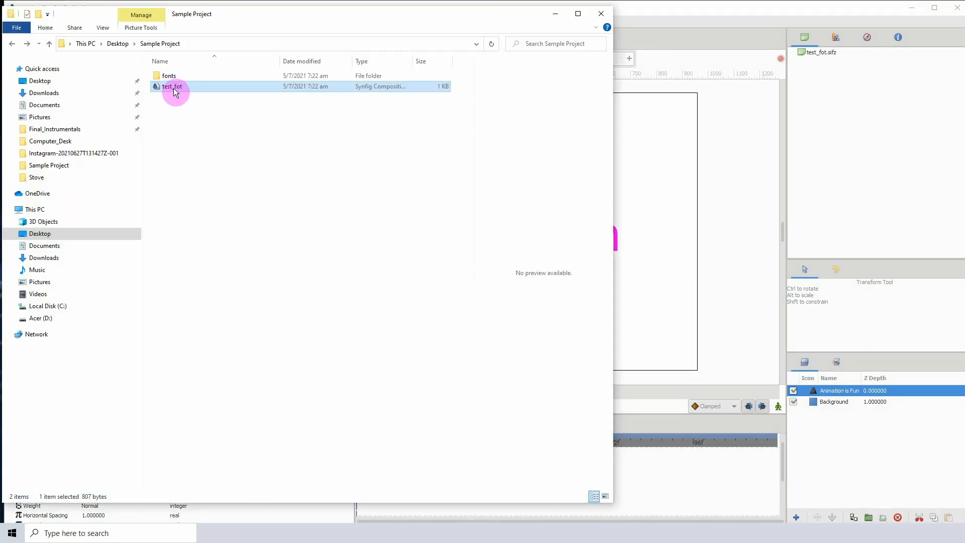
pyautogui.moveTo(166, 86)
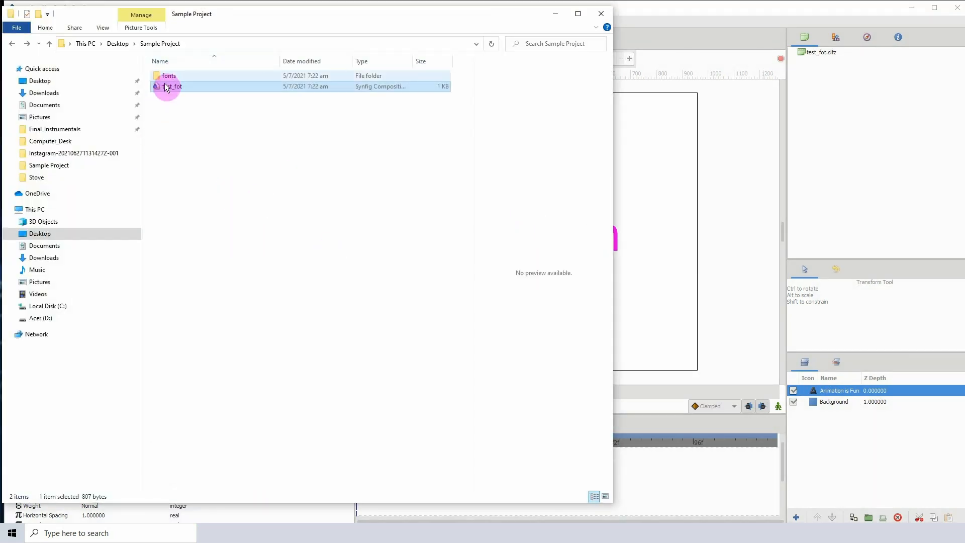
pyautogui.moveTo(148, 103)
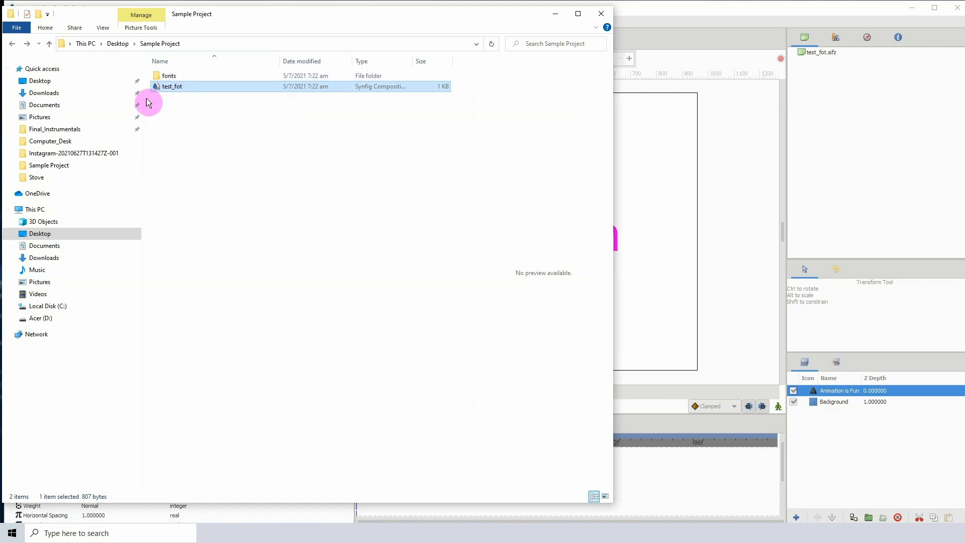
pyautogui.click(169, 75)
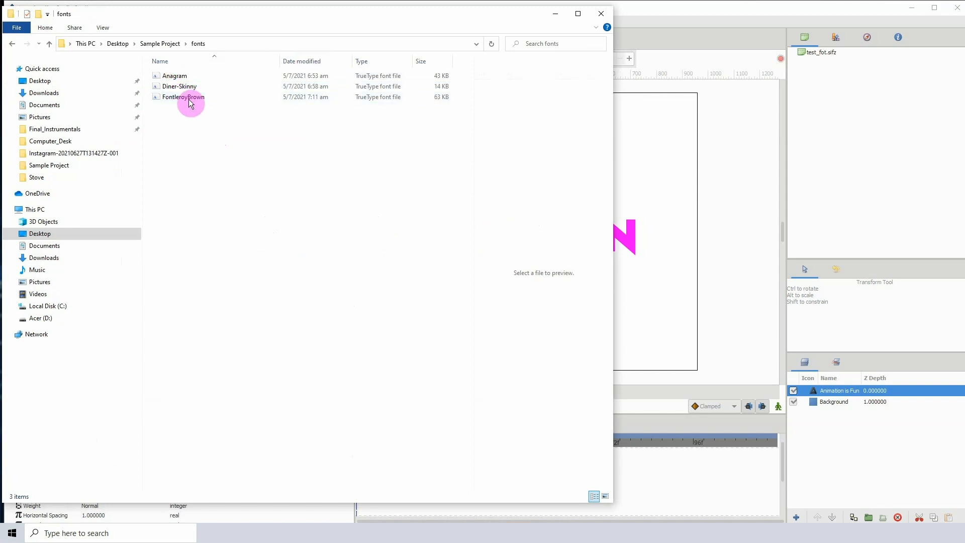
pyautogui.click(180, 87)
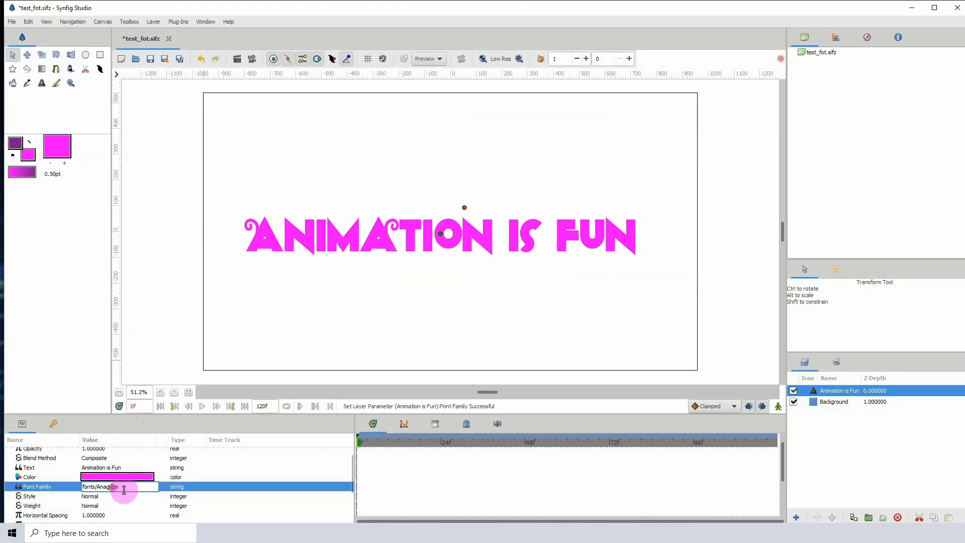
# Paste Diner-Skinny after the fonts/ path so Font Family reads fonts/Diner-Skinny
pyautogui.rightClick(116, 487)
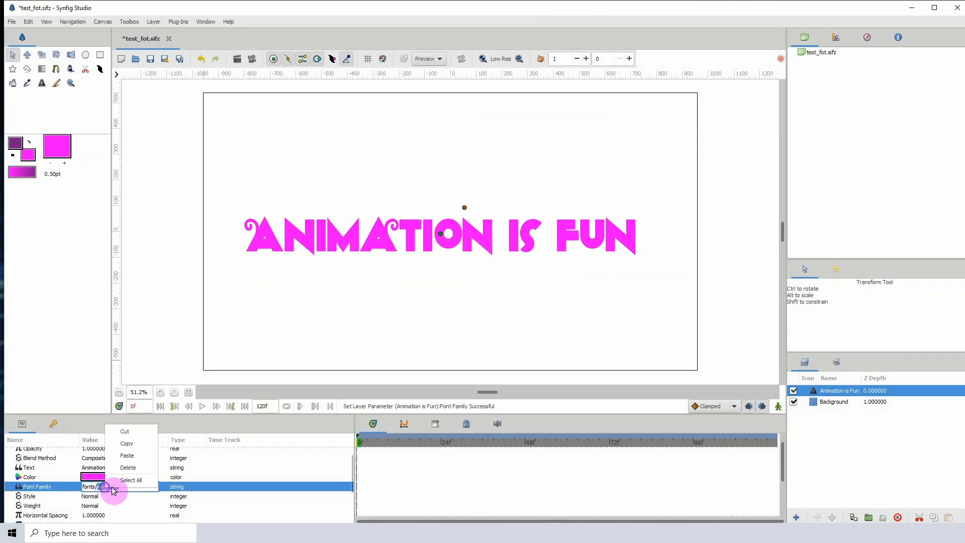
pyautogui.click(127, 456)
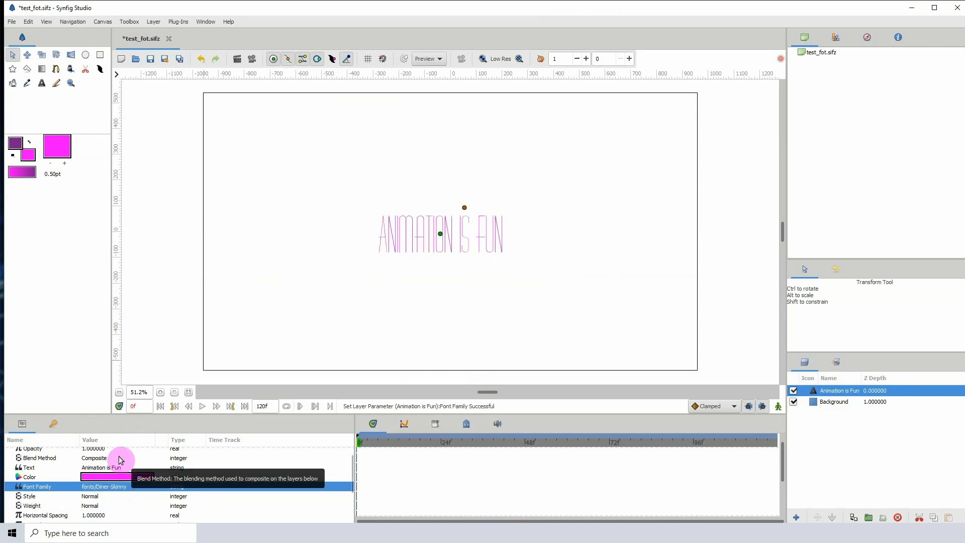